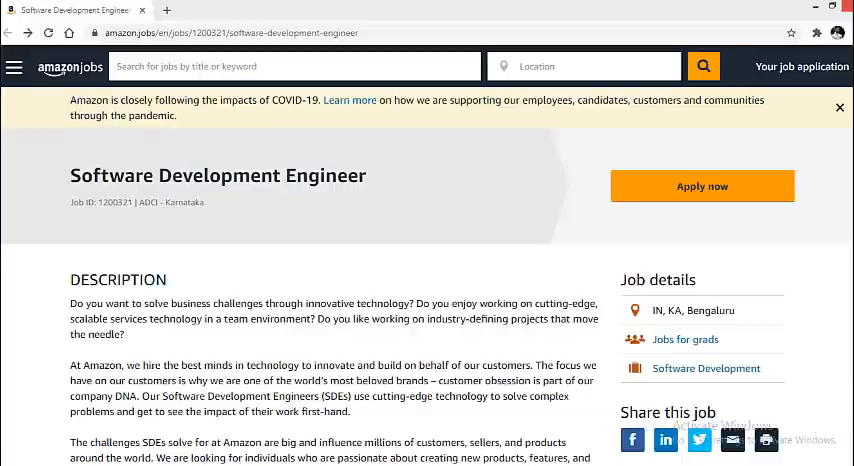
mouse_move(343, 268)
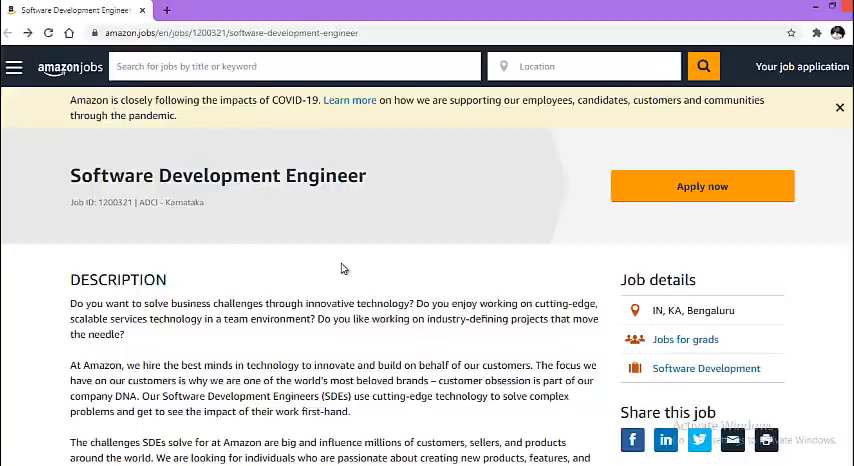
Step: Scroll through the Software Development Engineer description to Key Job Responsibilities and Basic Qualifications
scroll(down, 3)
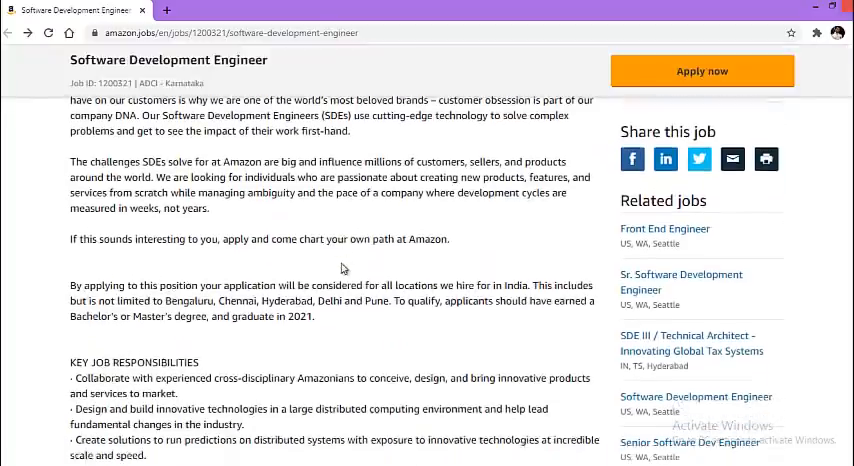
scroll(down, 3)
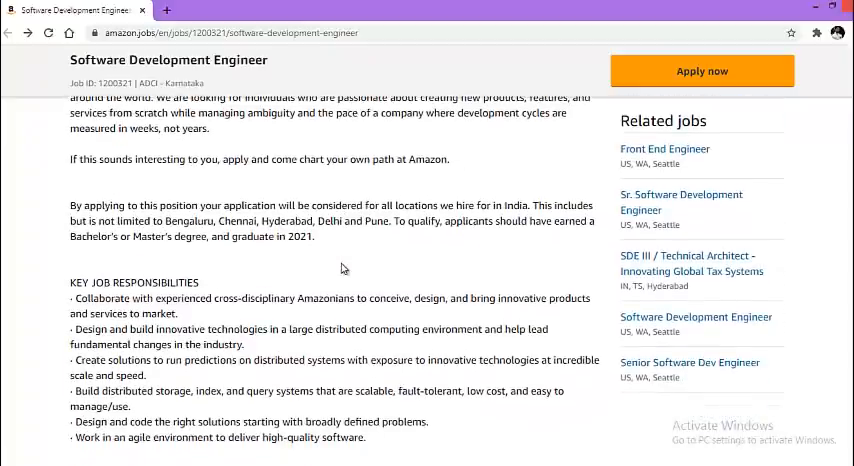
mouse_move(414, 263)
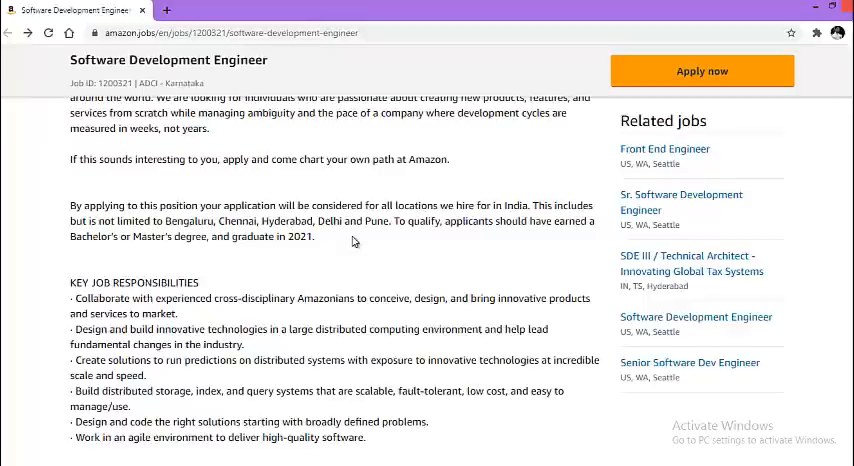
scroll(down, 3)
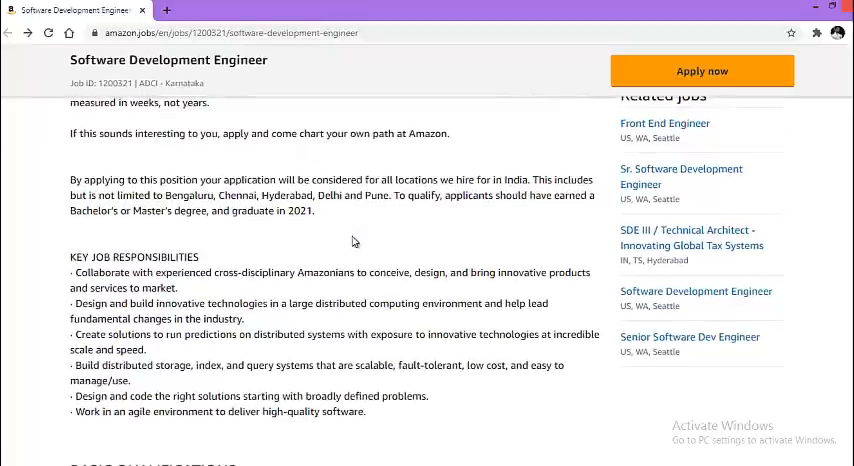
scroll(down, 3)
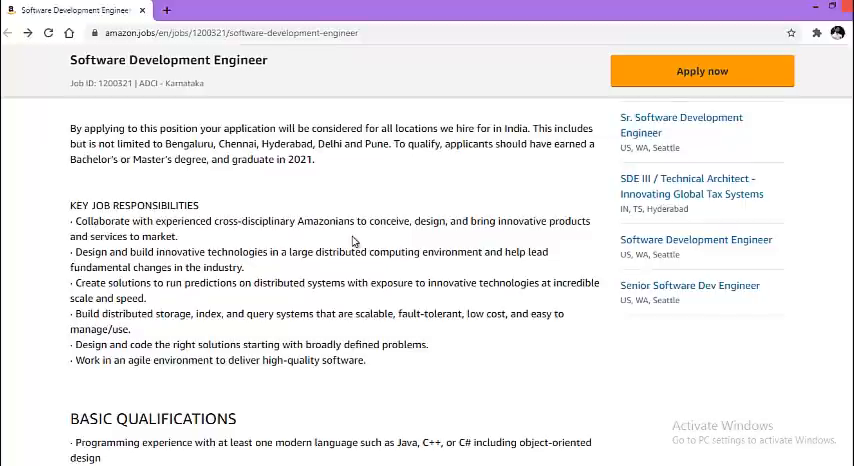
scroll(down, 3)
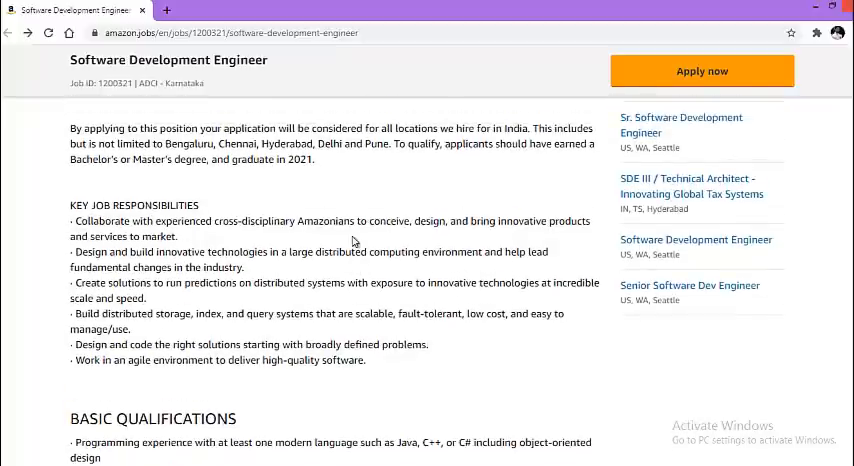
mouse_move(447, 227)
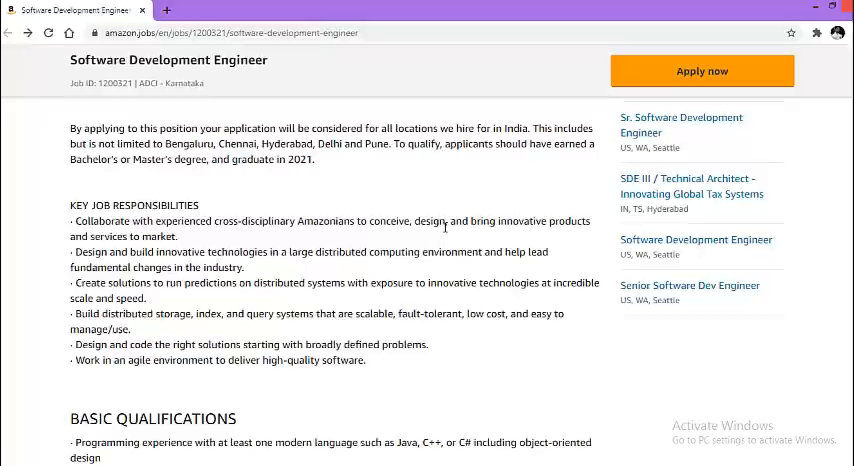
Step: Scroll to the full Basic Qualifications list and the start of Preferred Qualifications
scroll(down, 3)
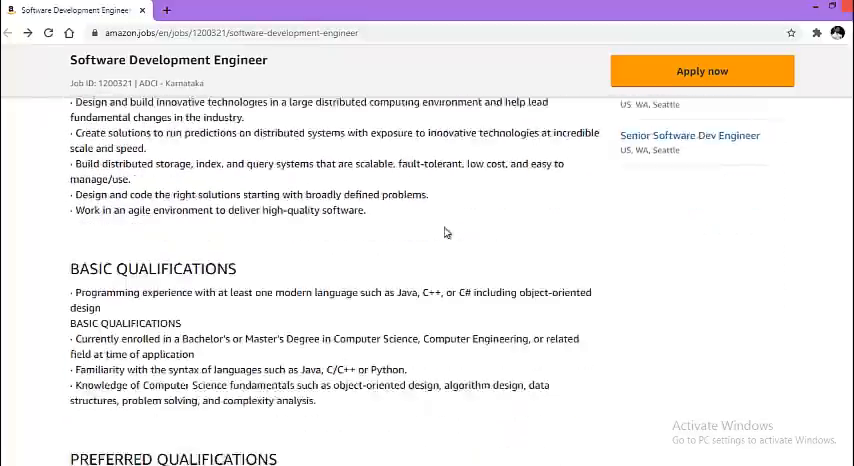
scroll(down, 3)
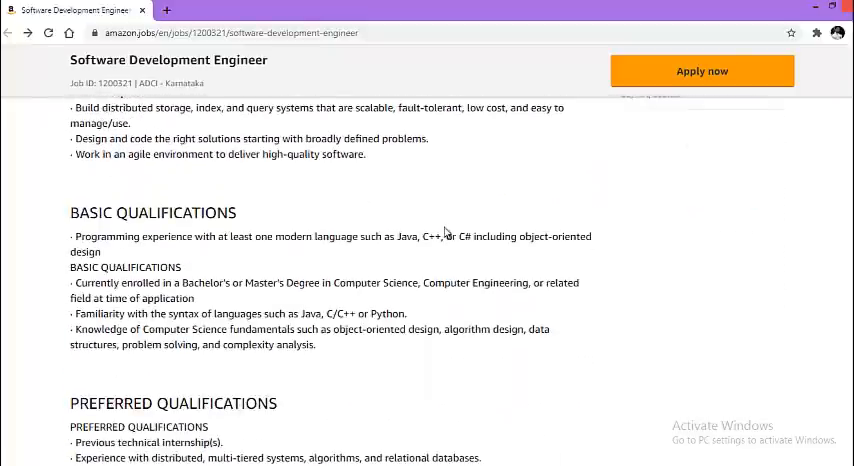
mouse_move(433, 190)
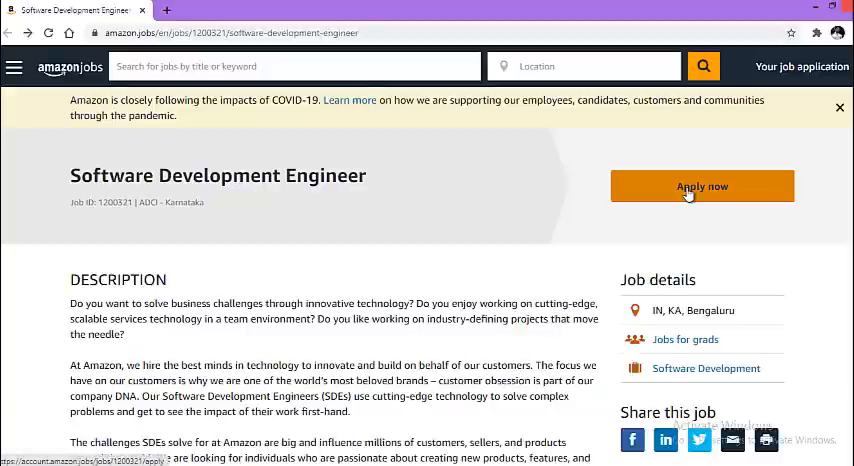
Step: Apply now to reach the login page and scroll to Don't have an account
click(702, 186)
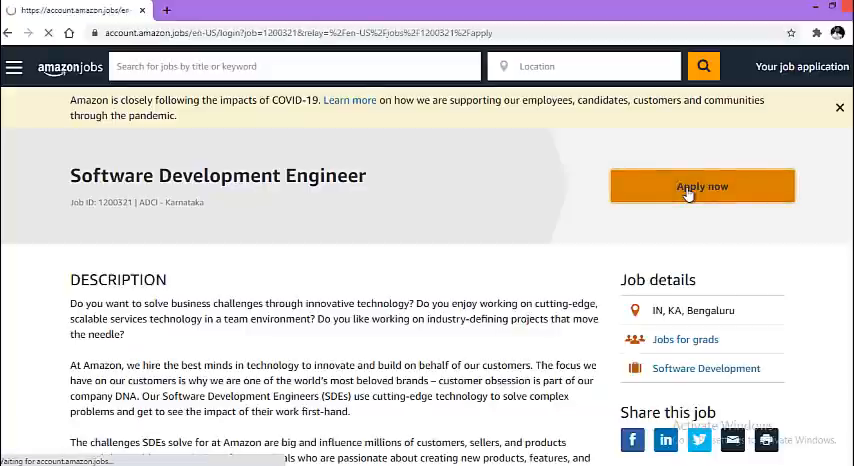
click(702, 186)
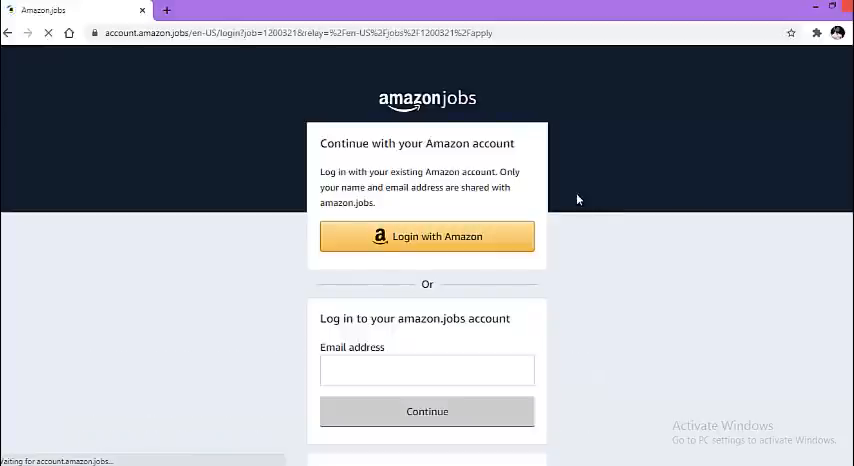
mouse_move(534, 258)
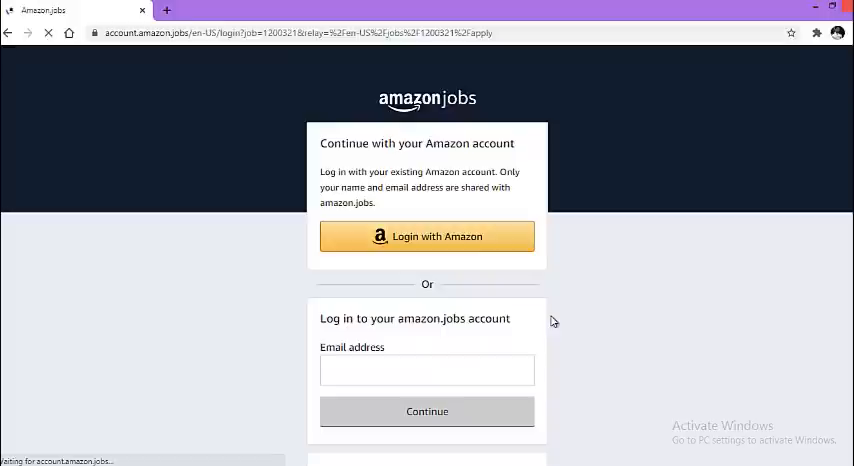
mouse_move(611, 322)
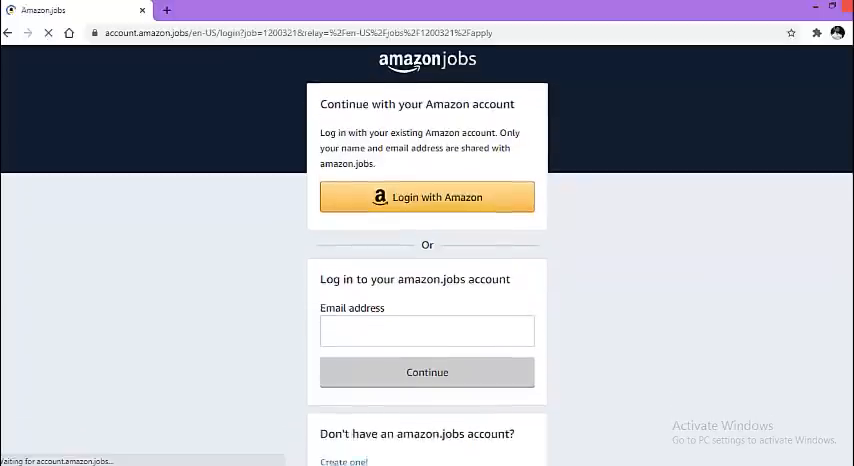
scroll(down, 3)
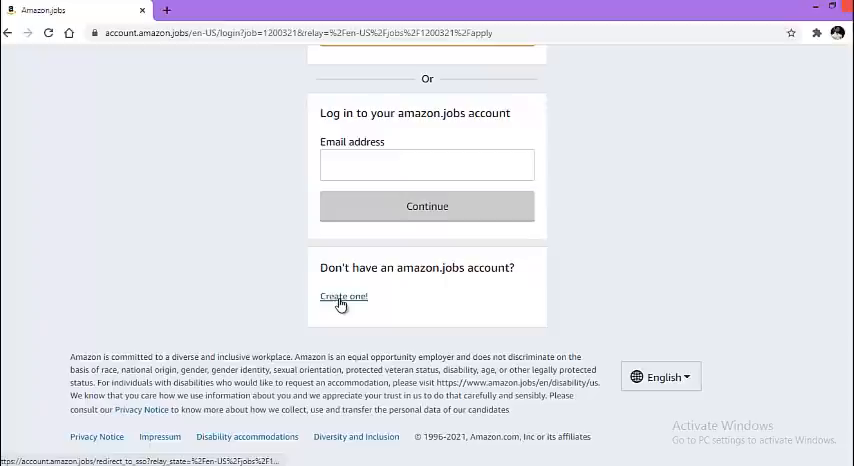
Step: Follow the Create one! link to load the amazon.jobs sign-up form
click(343, 296)
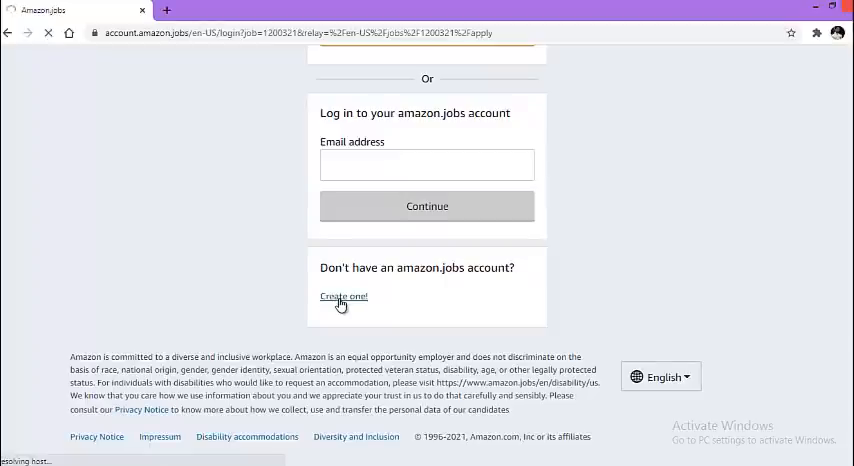
click(343, 296)
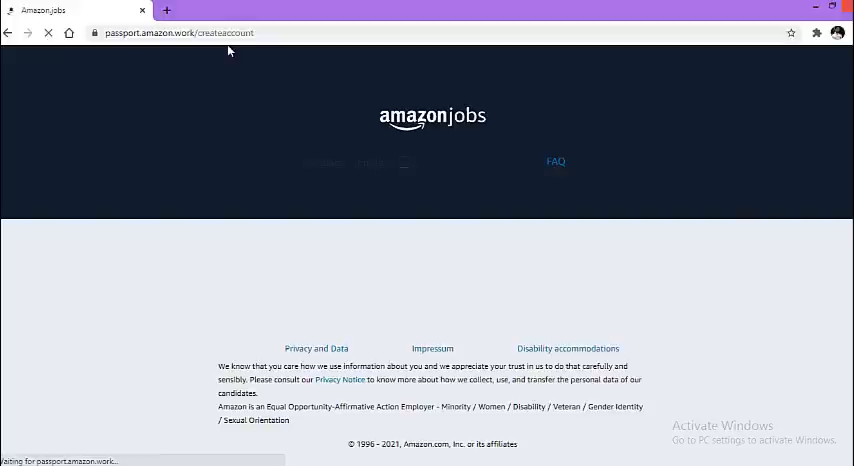
mouse_move(176, 362)
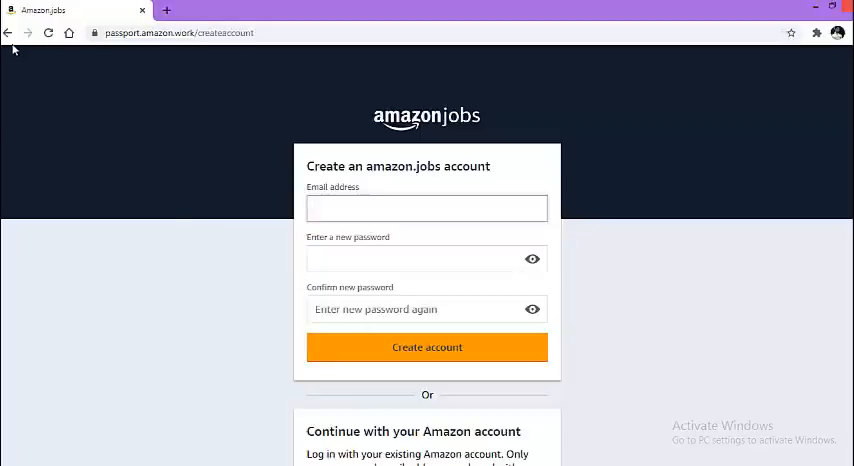
Step: Go back from the sign-up form to the amazon.jobs login page
click(8, 33)
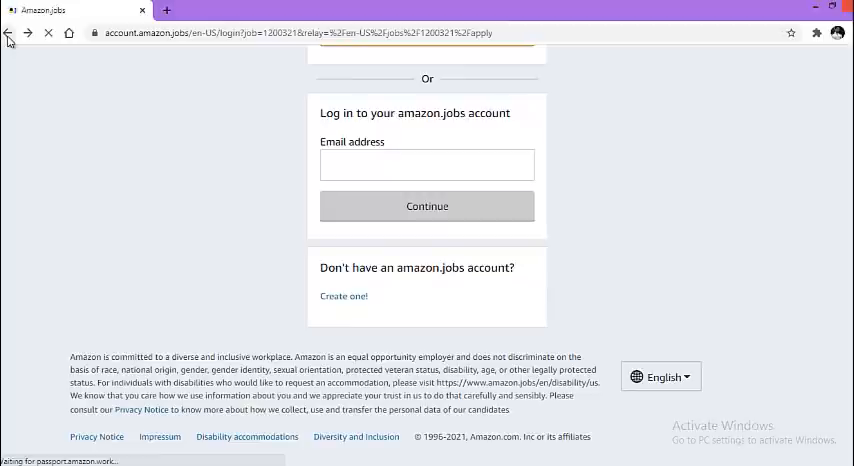
mouse_move(8, 33)
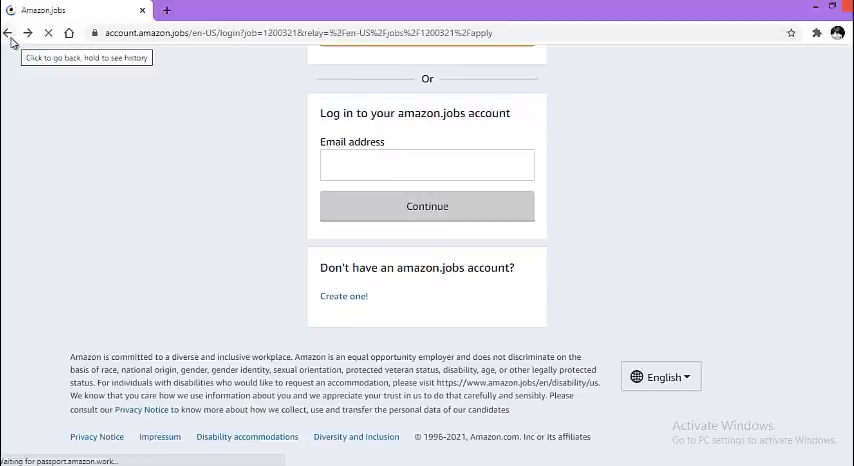
mouse_move(106, 224)
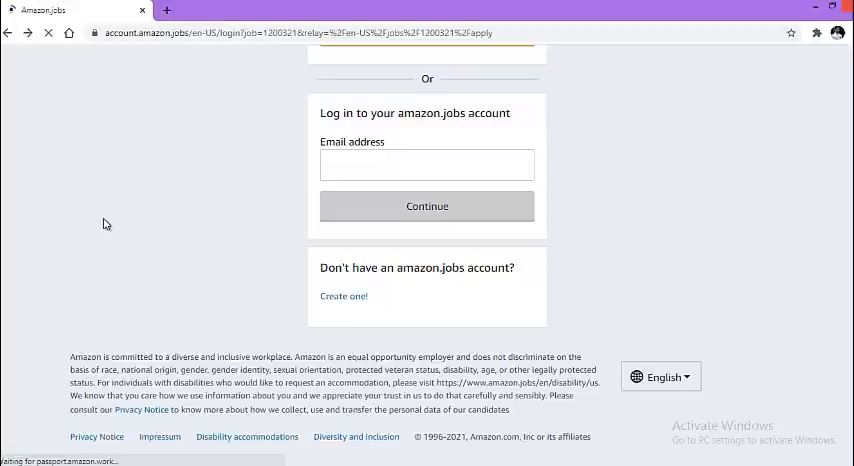